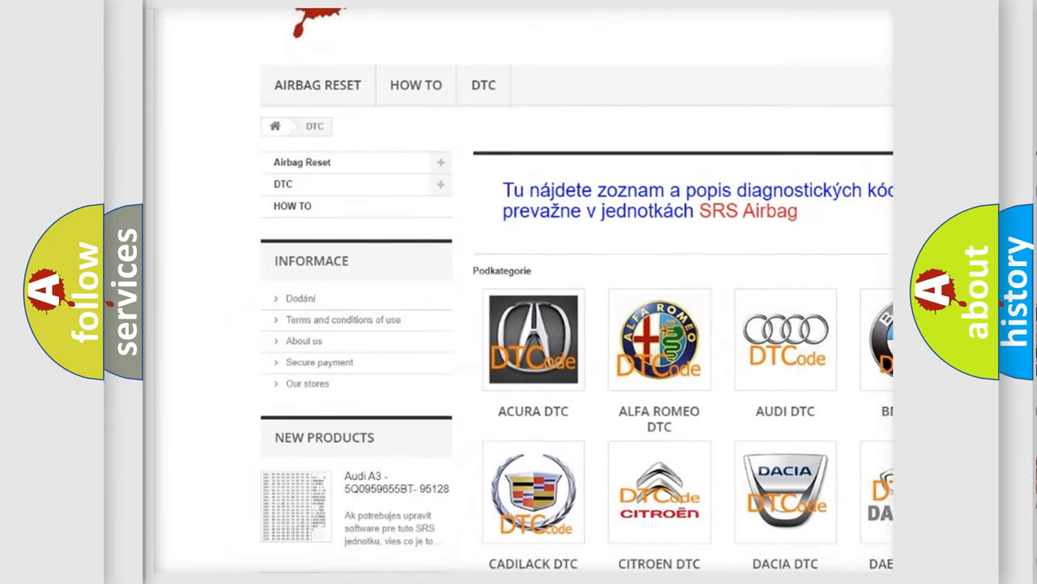
{"action": "scroll", "scroll_direction": "down", "scroll_amount": 3}
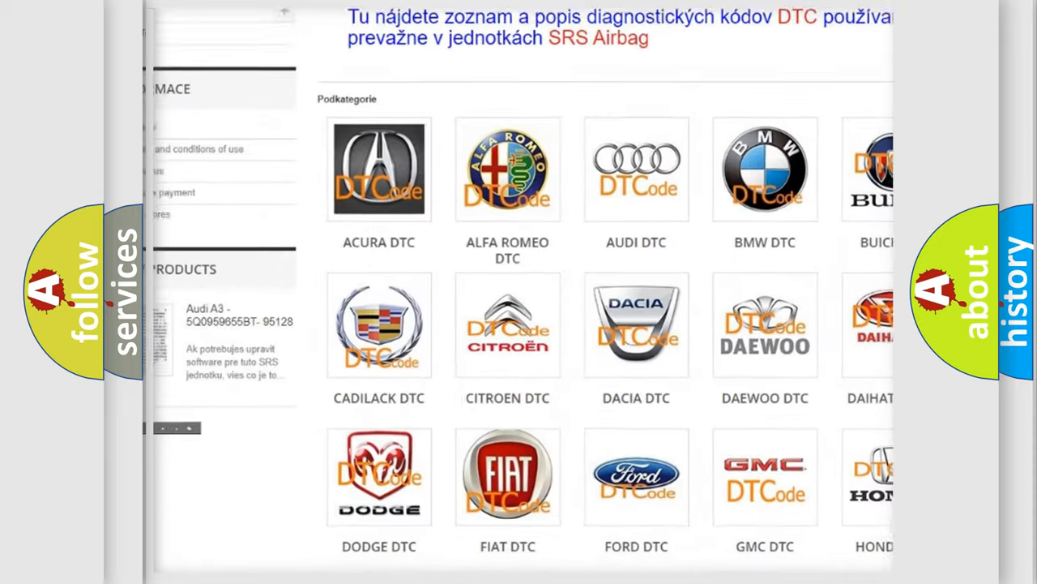
{"action": "scroll", "scroll_direction": "down", "scroll_amount": 3}
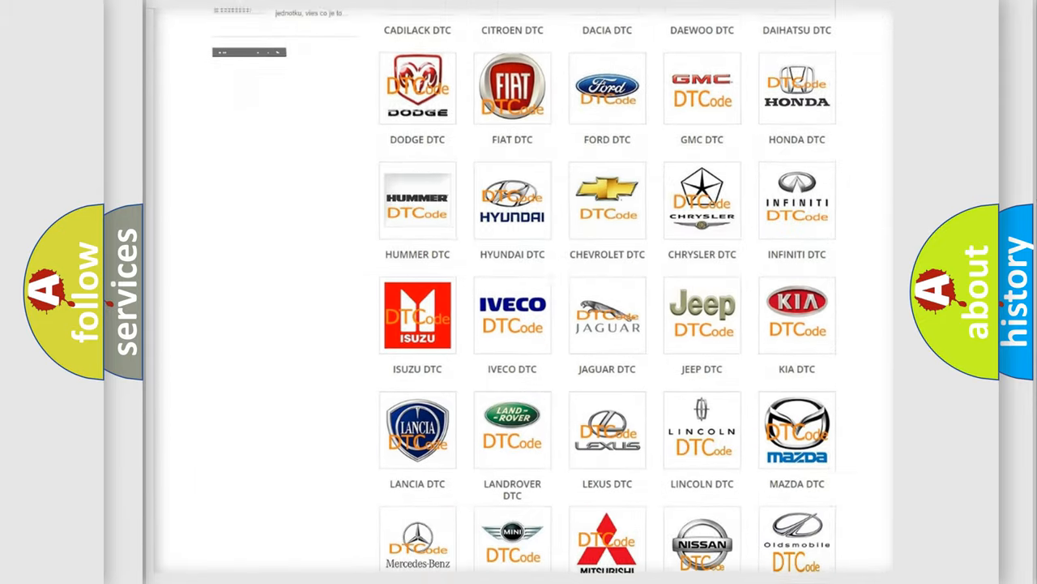
{"action": "scroll", "scroll_direction": "down", "scroll_amount": 3}
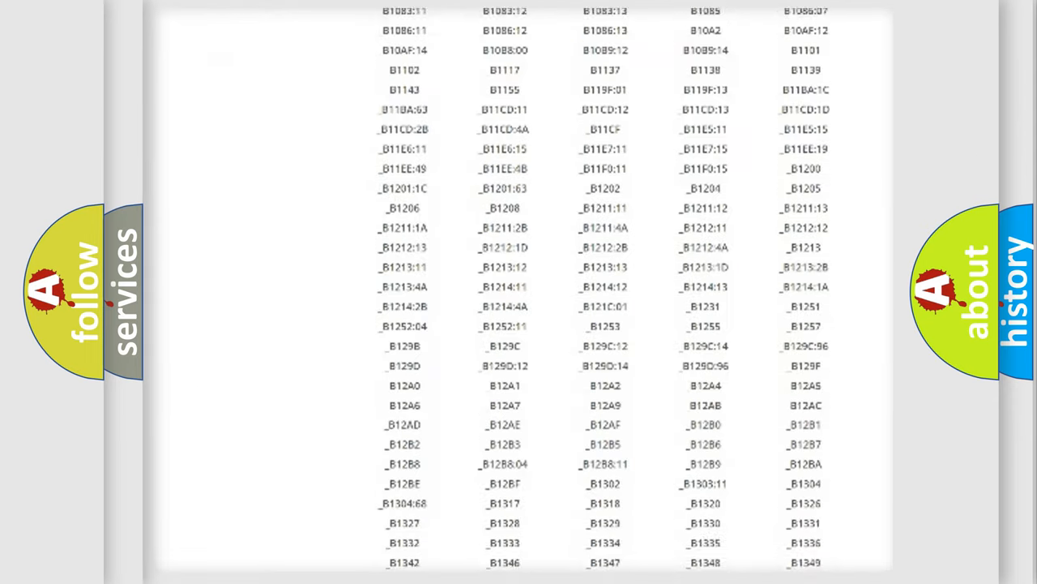
{"action": "scroll", "scroll_direction": "down", "scroll_amount": 3}
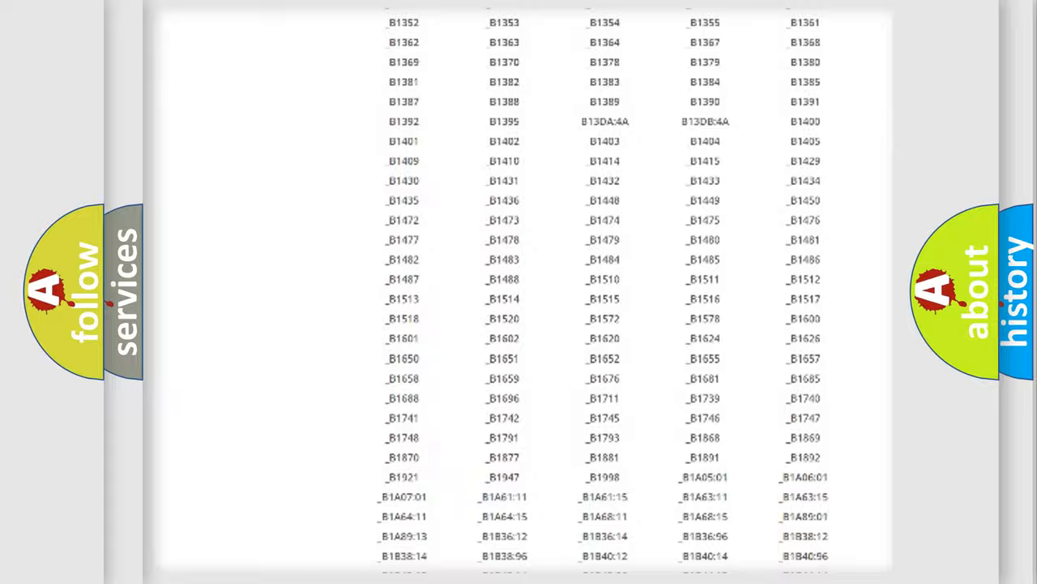
{"action": "scroll", "scroll_direction": "up", "scroll_amount": 3}
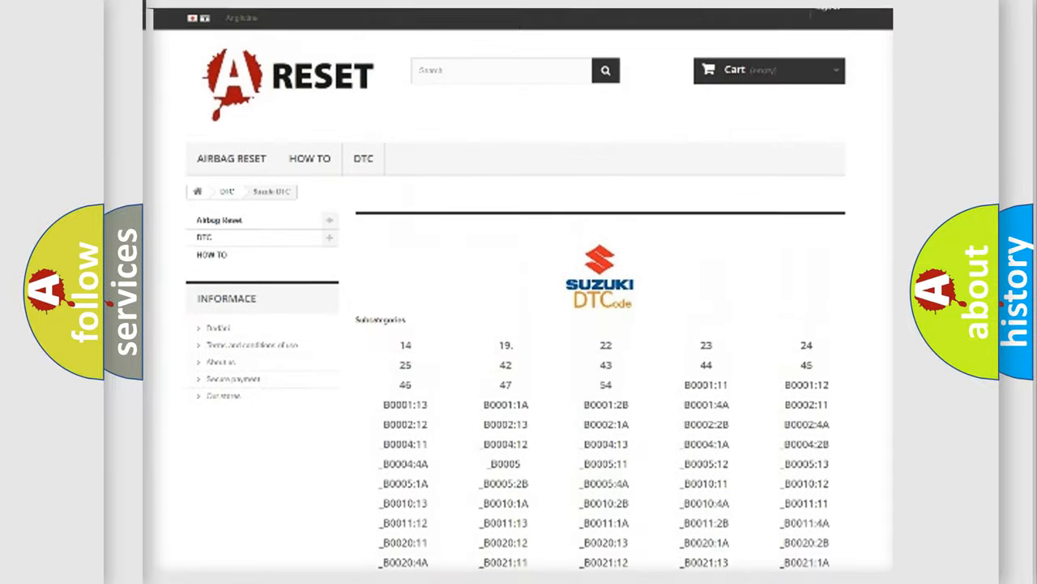